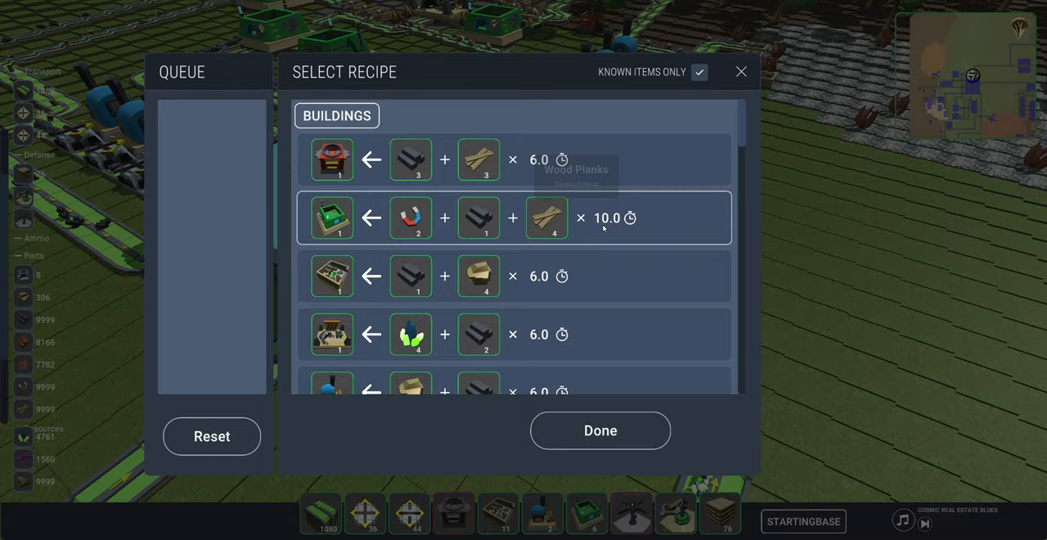
# Assign a recipe from the BUILDINGS list to the crafter.
pyautogui.click(741, 70)
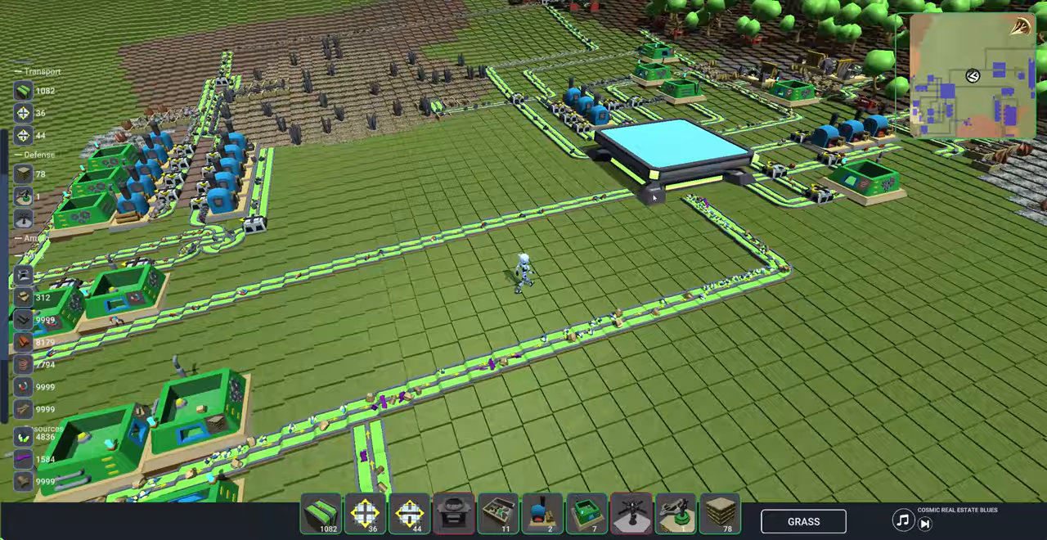
# Bring up the item chooser for an empty hotbar slot.
pyautogui.click(447, 511)
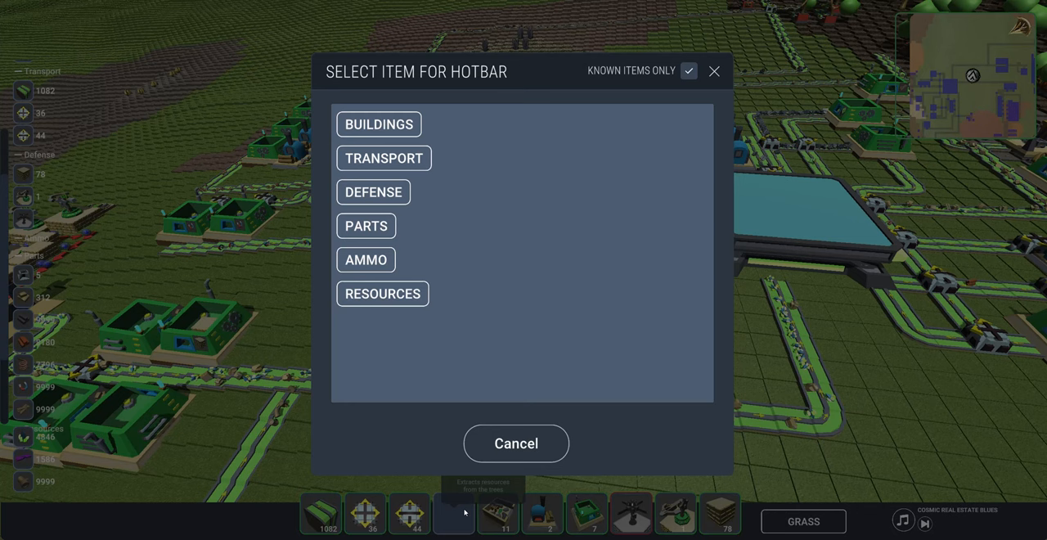
# Untick Known Items Only so the catalog lists every item across all categories.
pyautogui.click(687, 70)
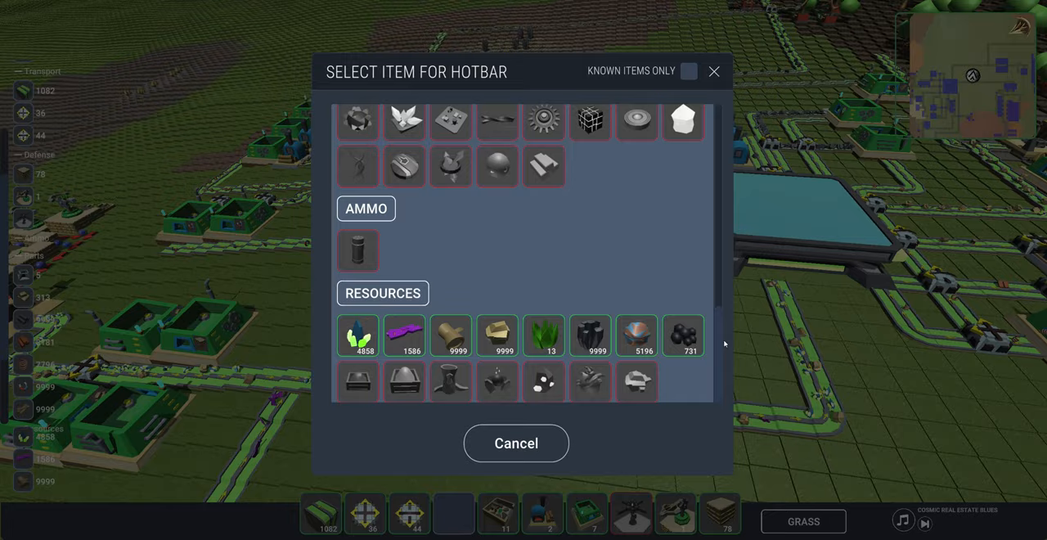
pyautogui.click(515, 442)
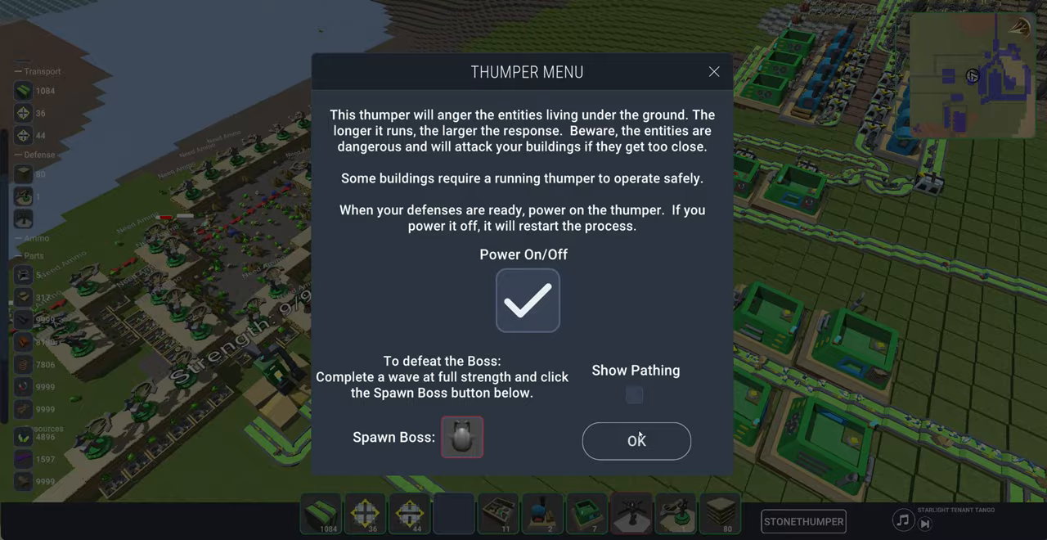
# Use the Stone Boss Spawn Egg to spawn the boss at the 9/9-strength thumper.
pyautogui.click(634, 440)
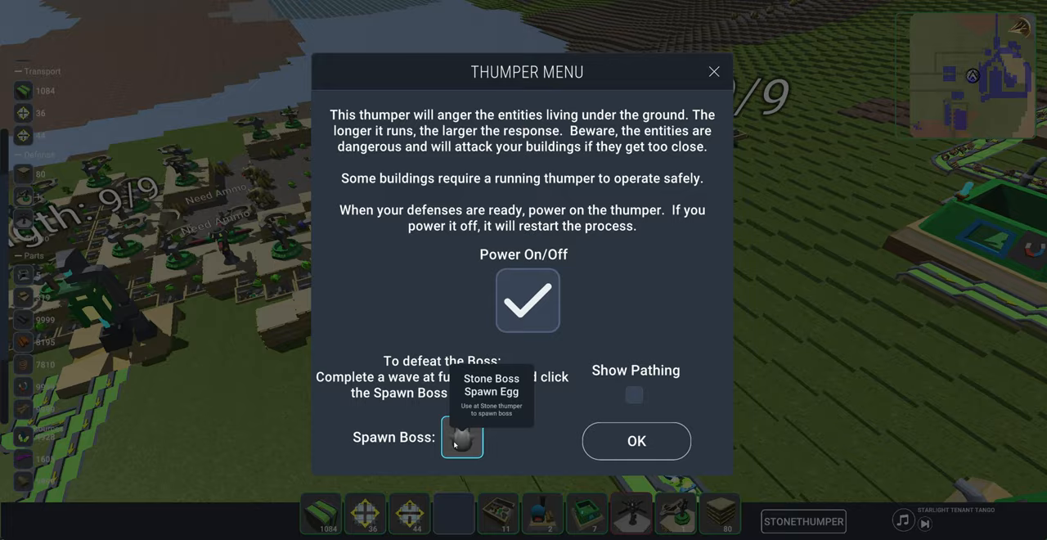
pyautogui.click(635, 440)
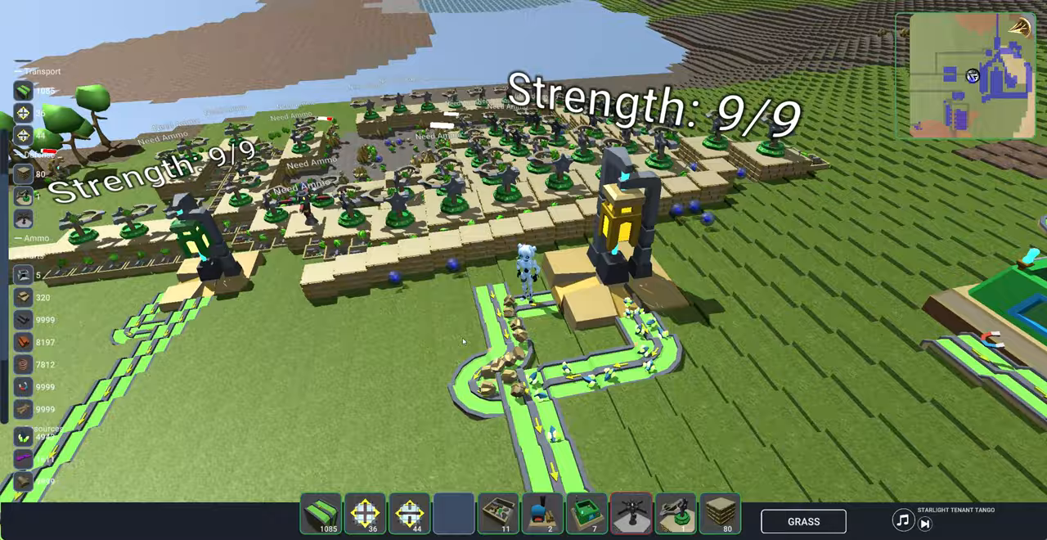